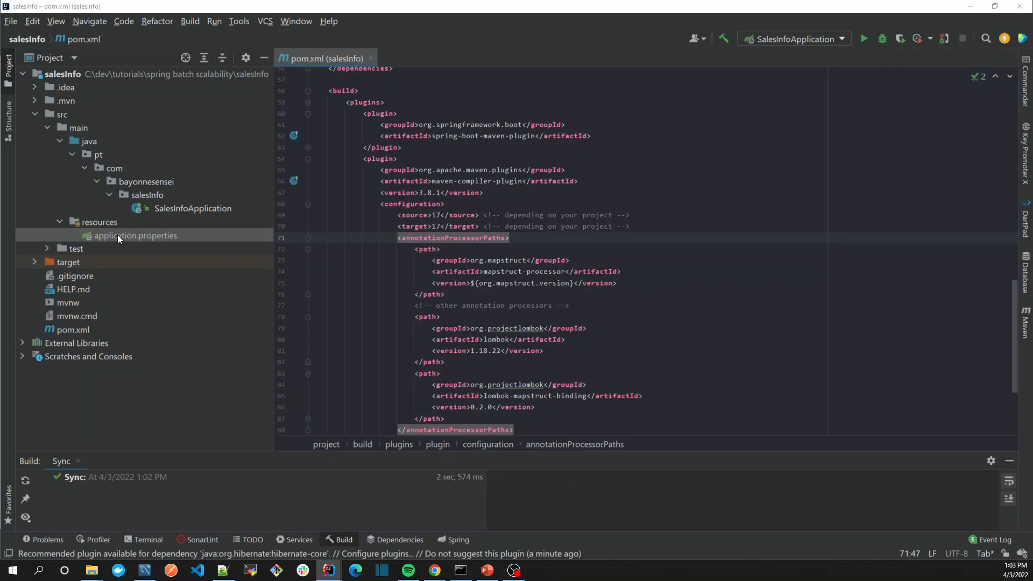
# Open application.properties from src/main/resources in the editor
pyautogui.doubleClick(136, 235)
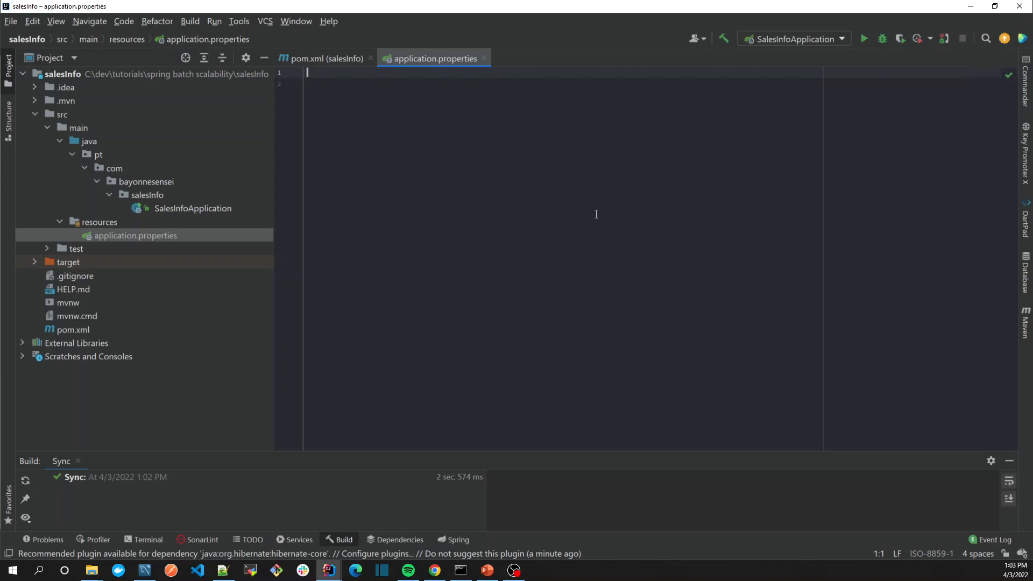
# Begin the datasource URL as spring.datasource.url=jdbc:mysql://localhost
pyautogui.write('spring.datasource')
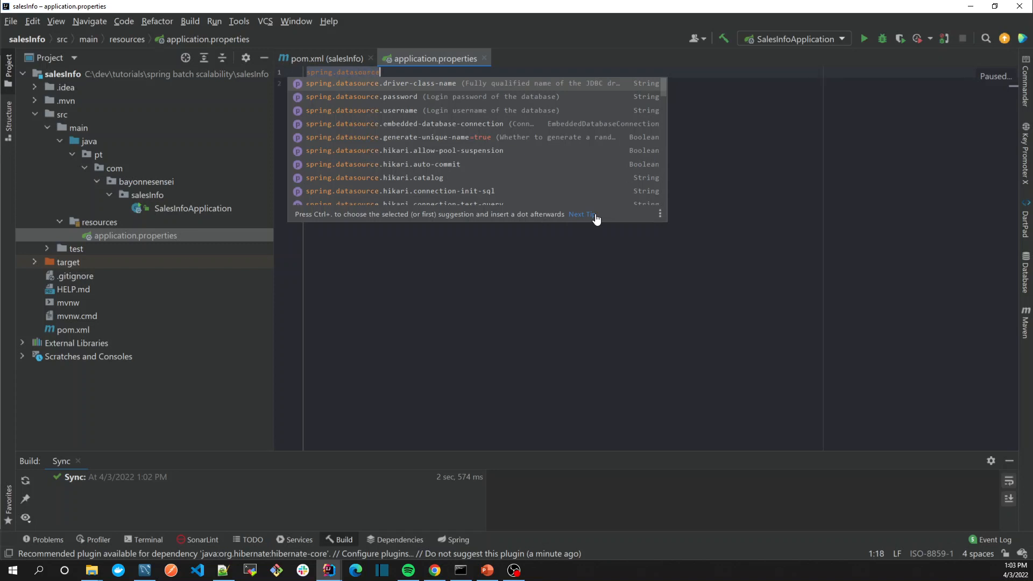
pyautogui.write('url=')
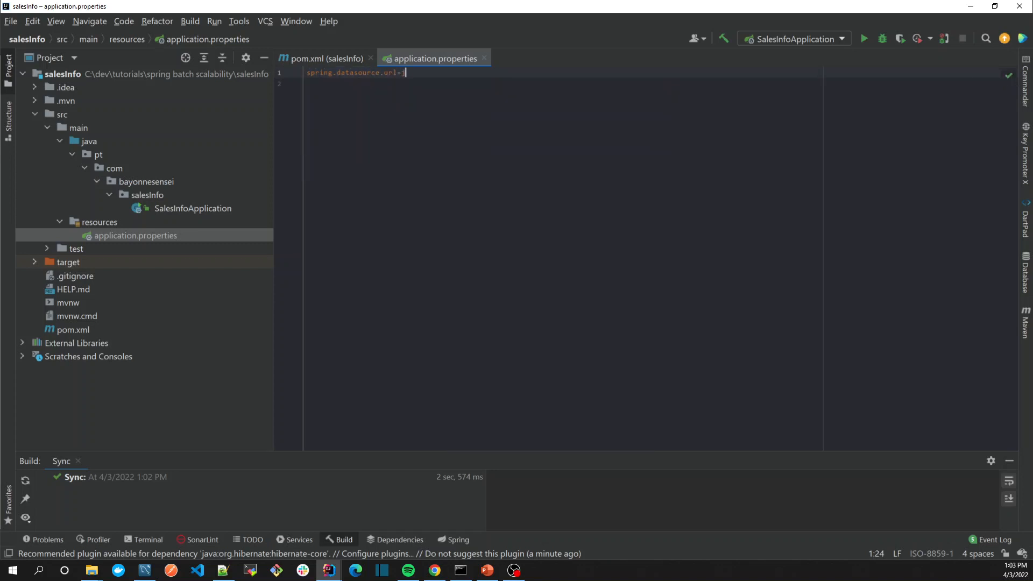
pyautogui.write('jdbc')
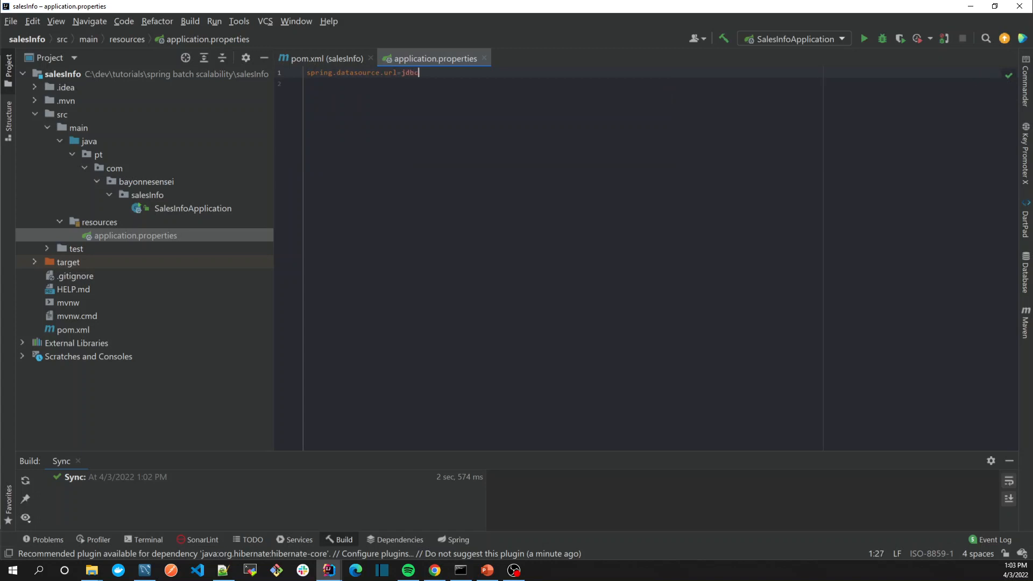
pyautogui.write(':my')
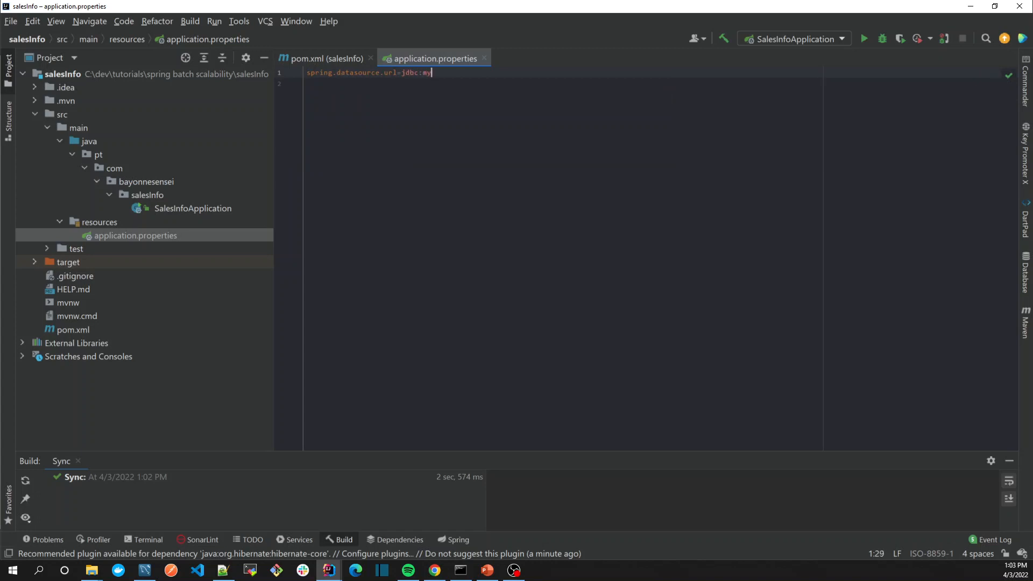
pyautogui.write('sql:')
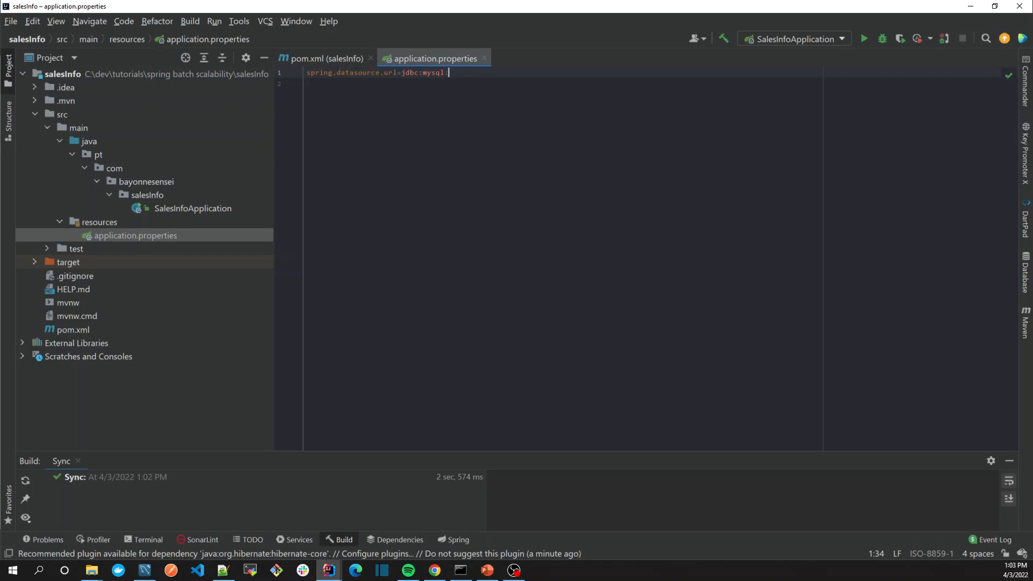
pyautogui.write('//localhost')
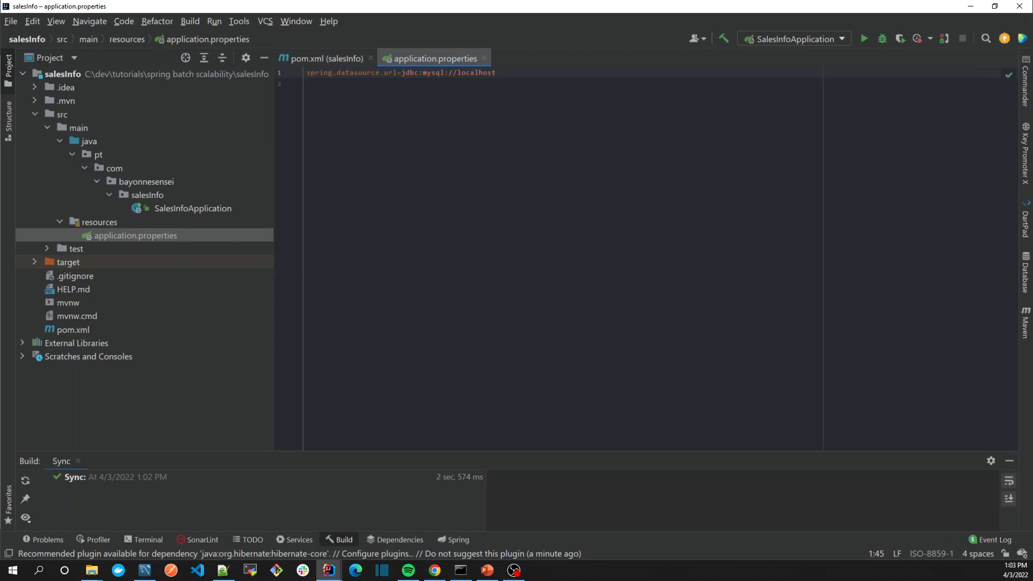
# Complete the URL with port 3306 and database sales_info, ending the line
pyautogui.write(':30')
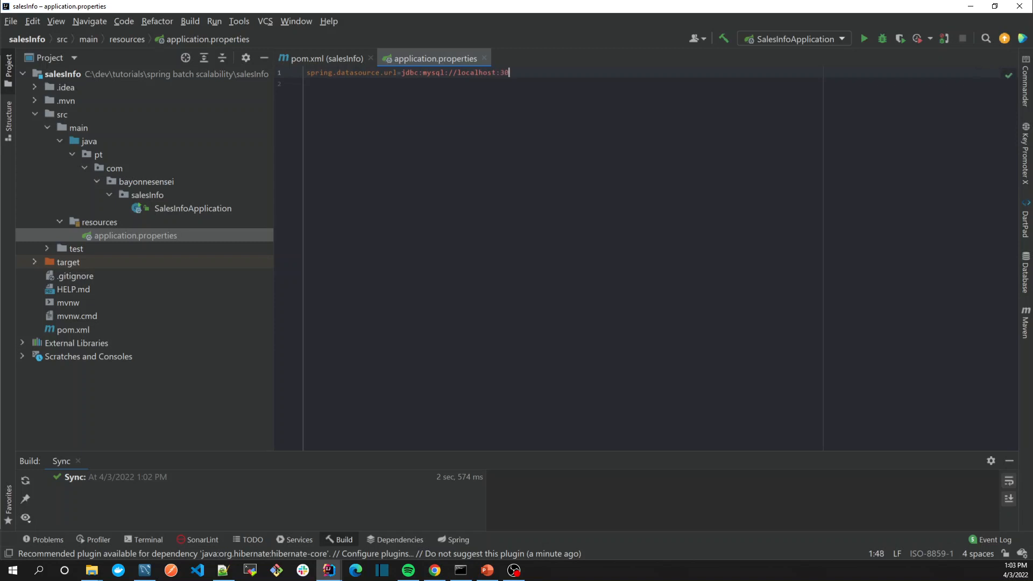
pyautogui.press('Backspace')
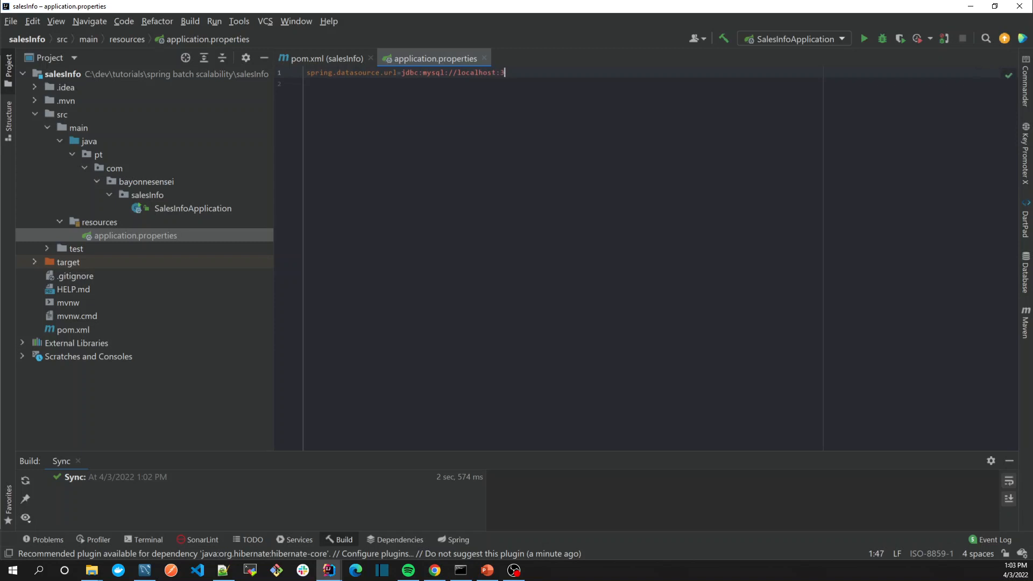
pyautogui.write('3')
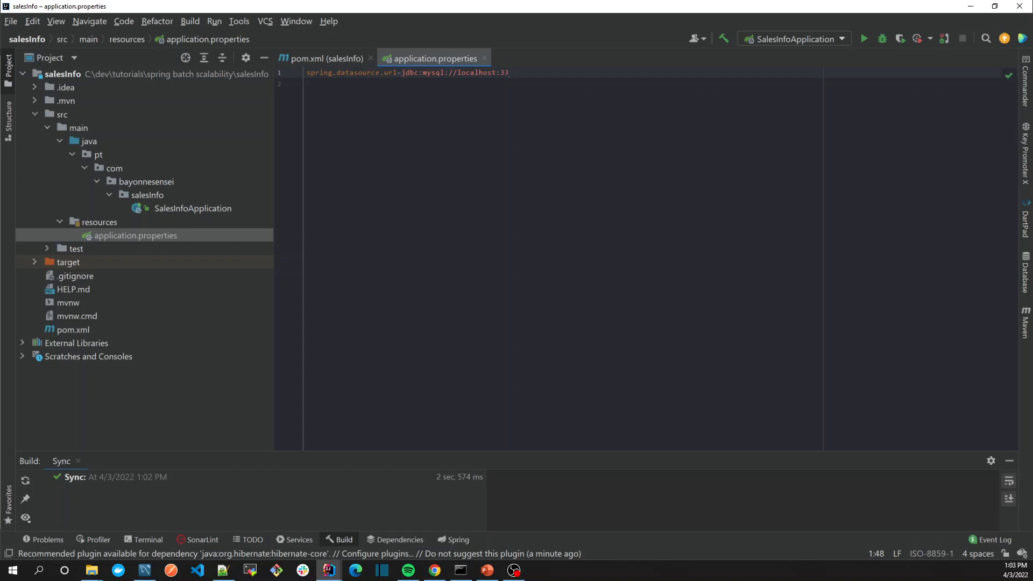
pyautogui.write('06')
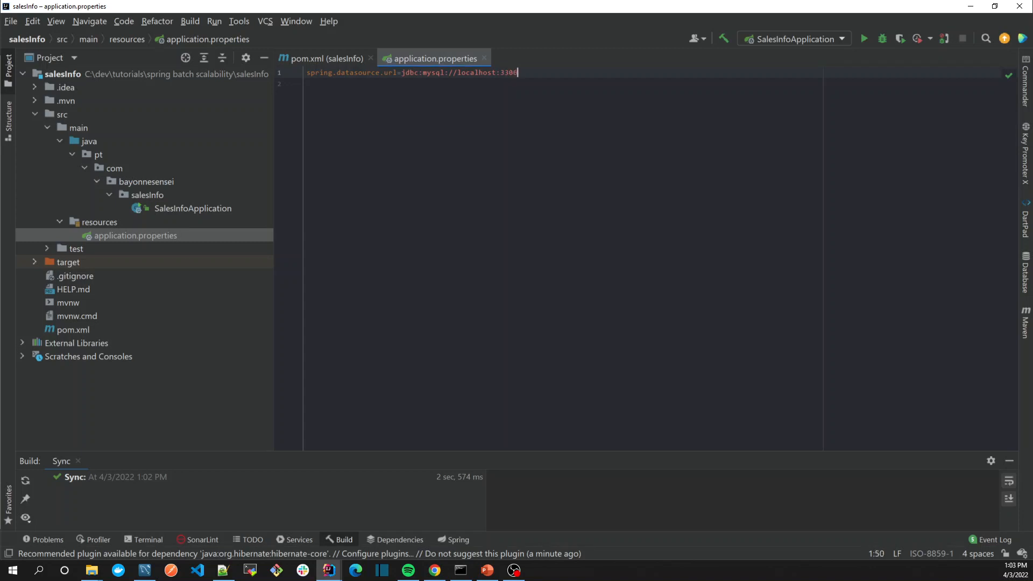
pyautogui.write('/')
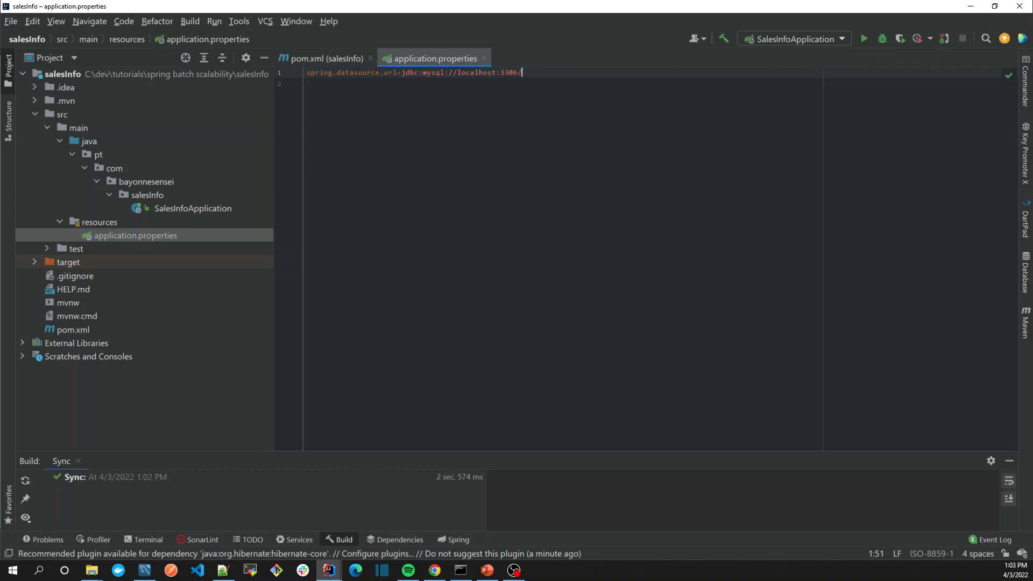
pyautogui.write('sales')
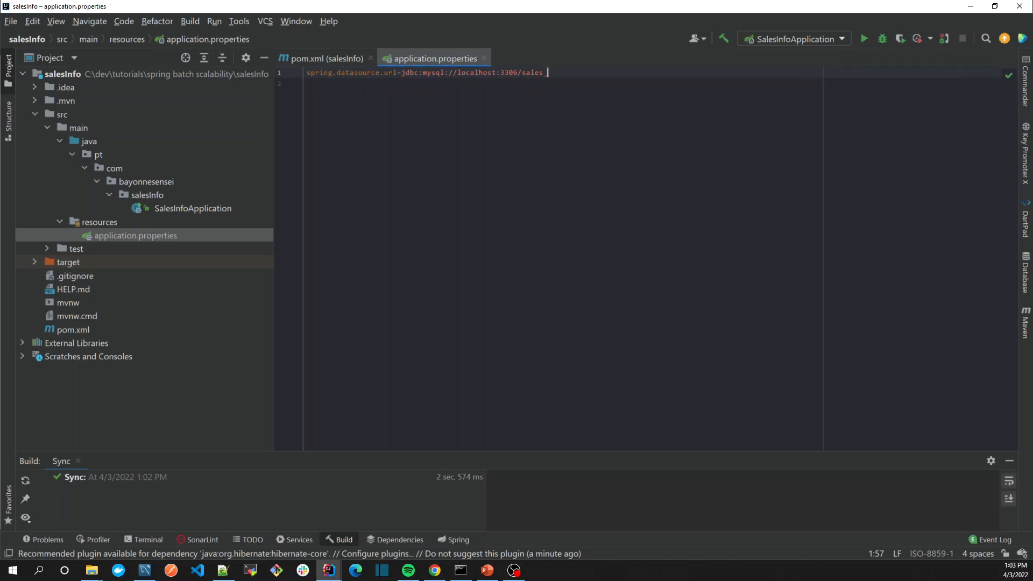
pyautogui.write('_info')
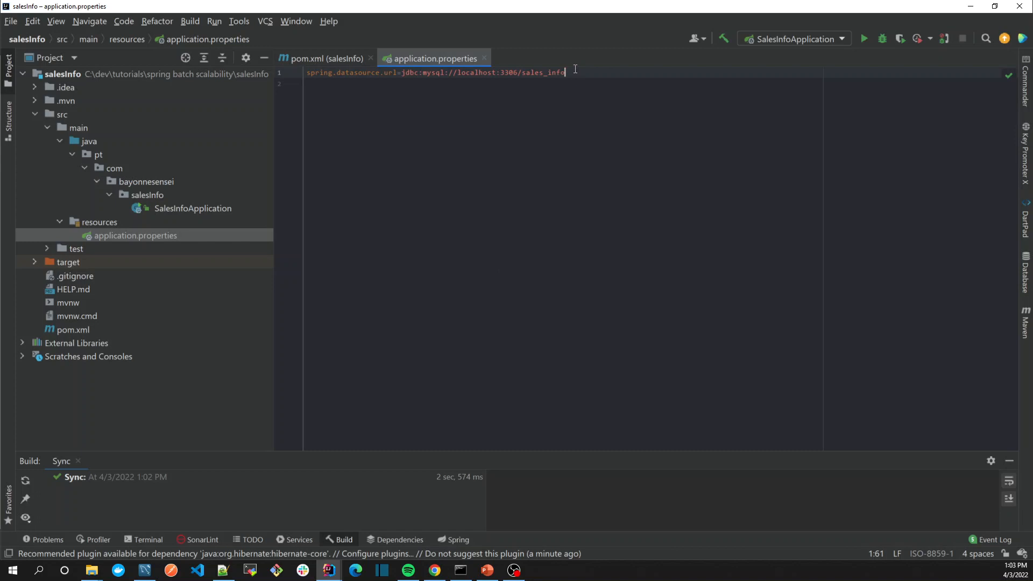
pyautogui.press('Enter')
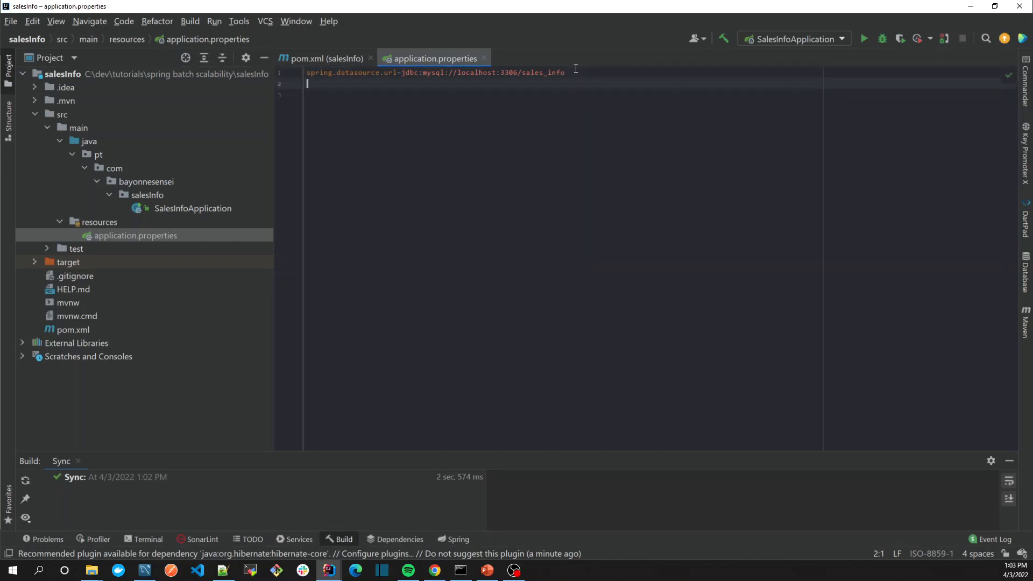
pyautogui.write('spring.')
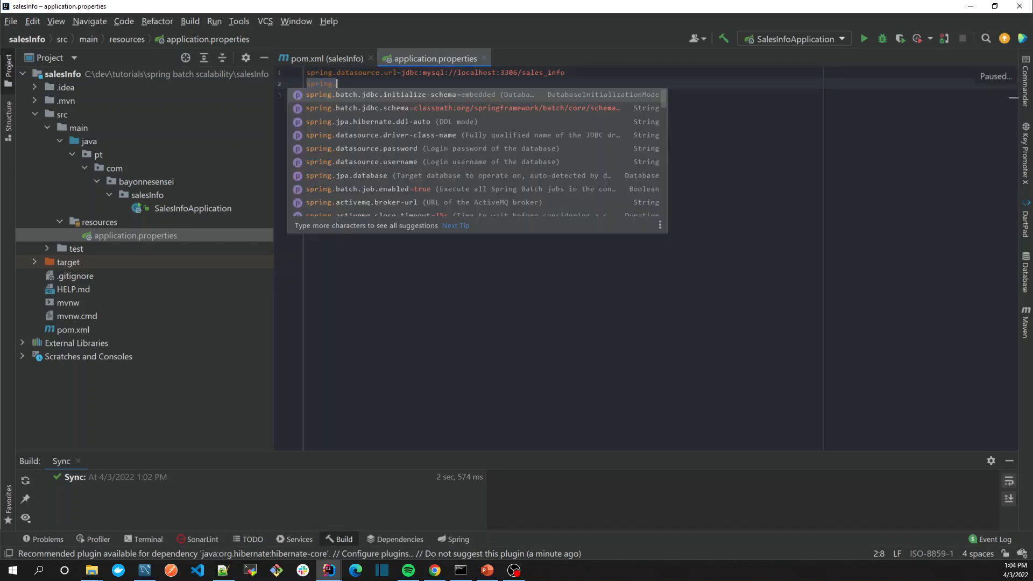
pyautogui.write('datasource')
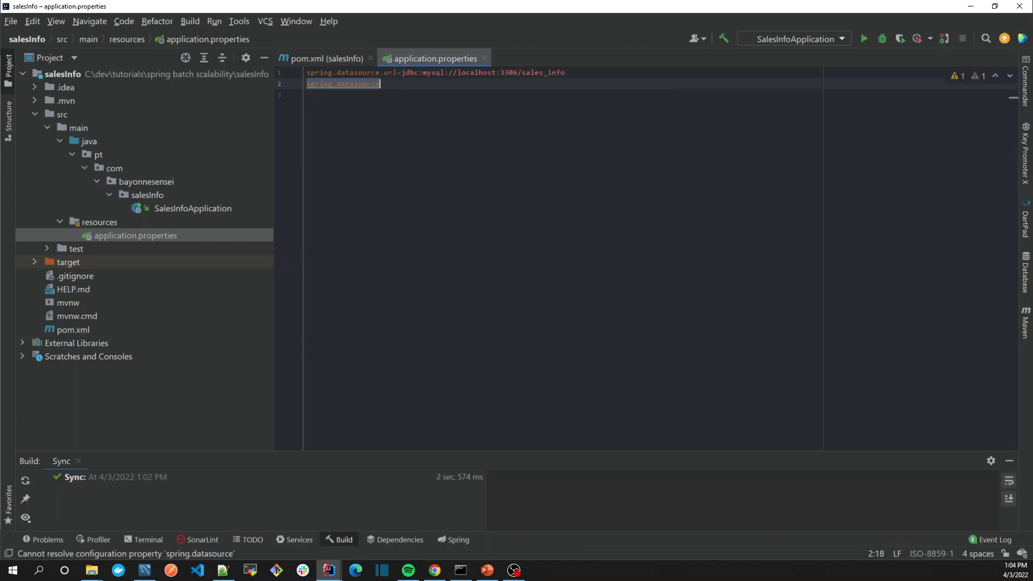
pyautogui.write('.username=root')
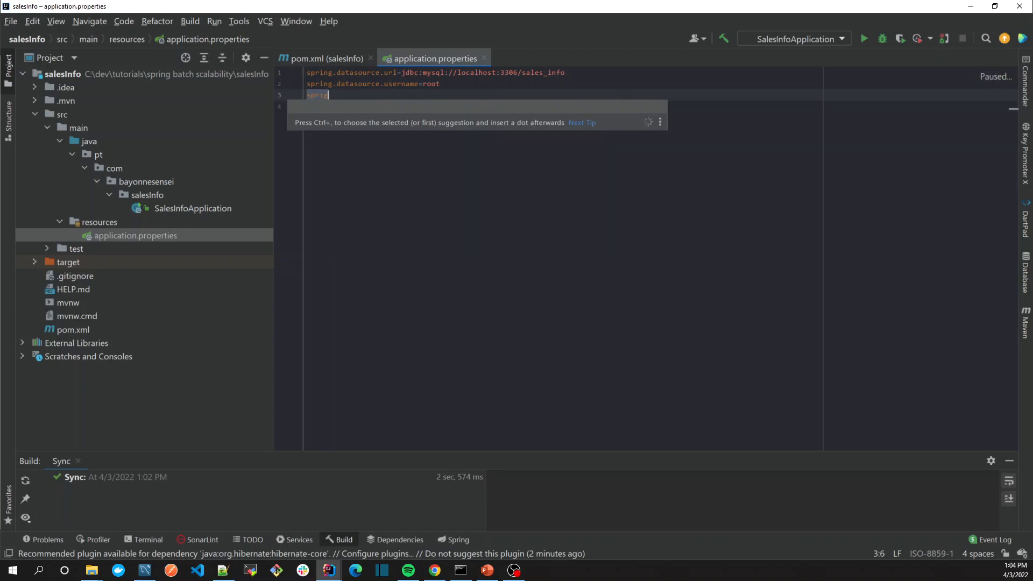
pyautogui.write('g.')
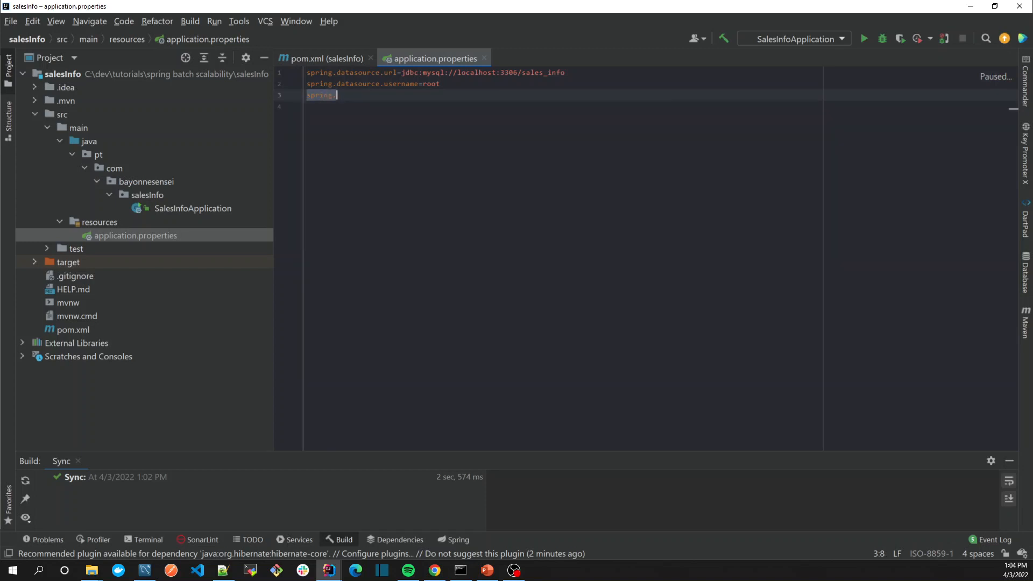
pyautogui.write('.datasource.')
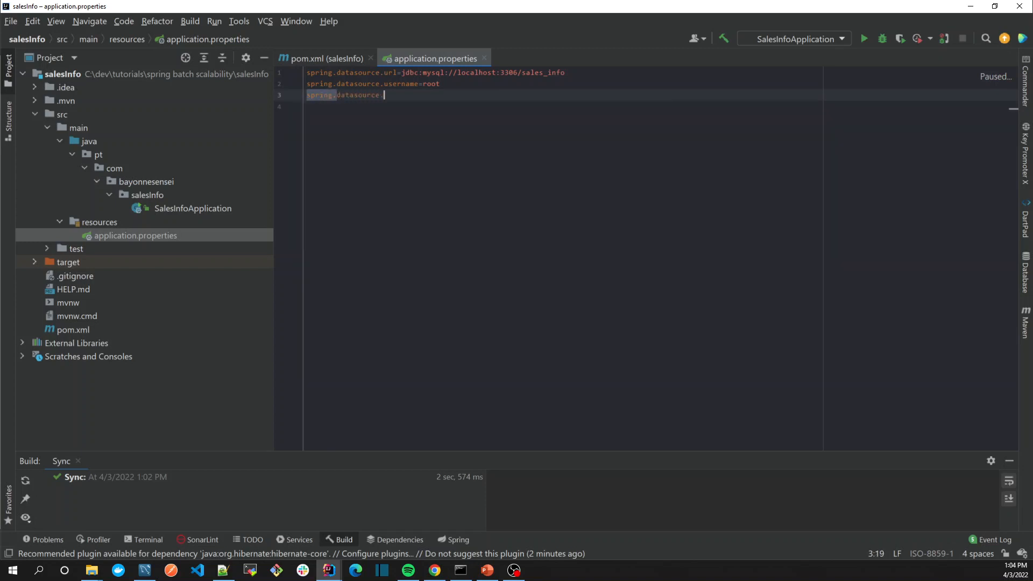
pyautogui.write('.password=r')
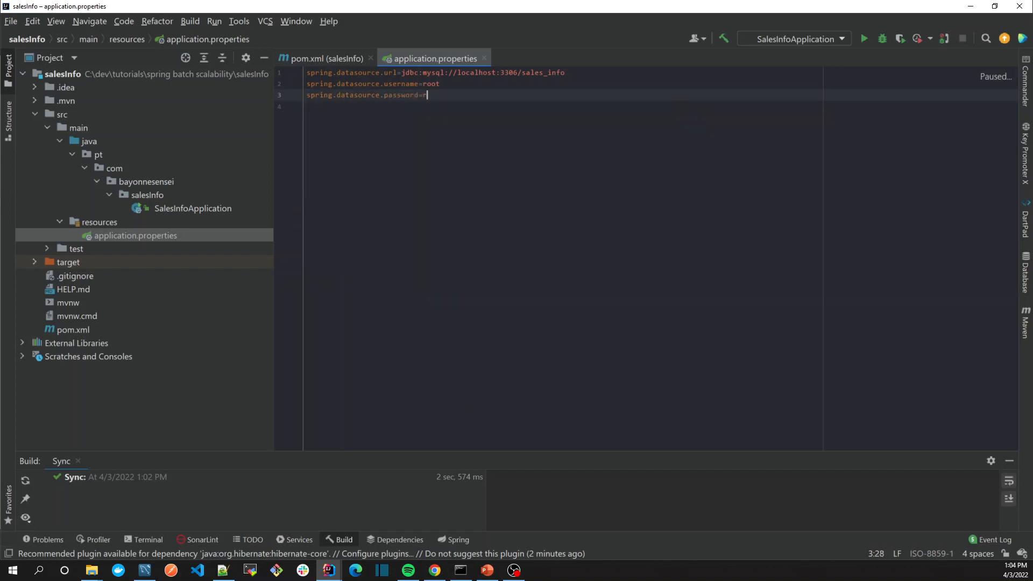
pyautogui.write('oot')
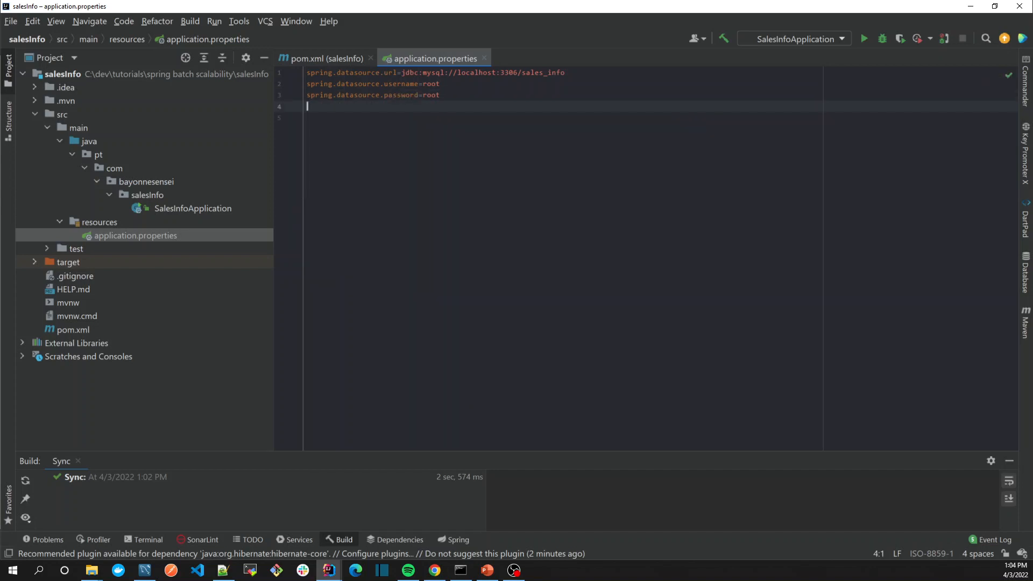
# Add spring.datasource.driver-class-name=com.mysql.jdbc.Driver and start fresh lines below
pyautogui.write('spring')
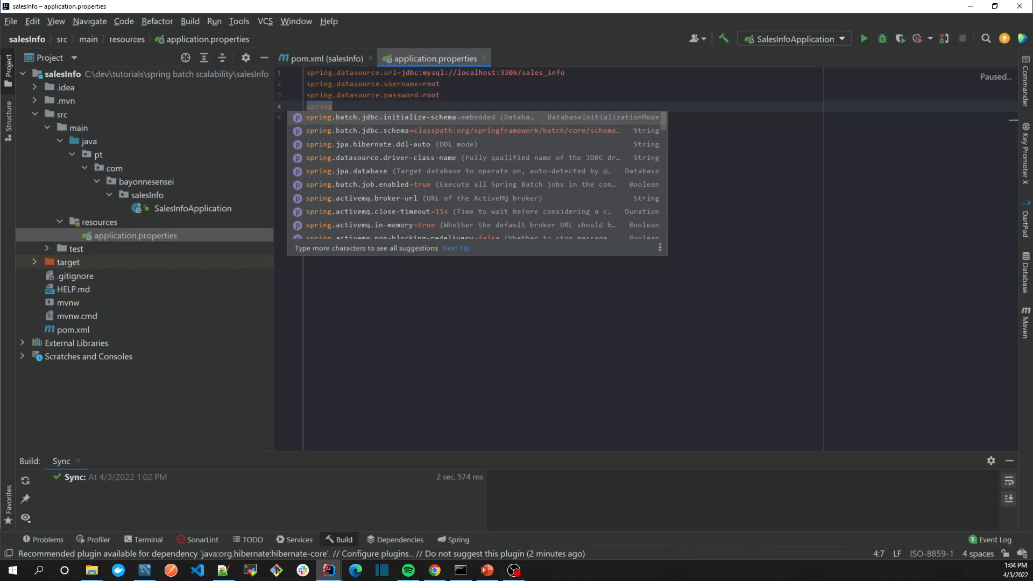
pyautogui.write('.datasource.driver-class-name=')
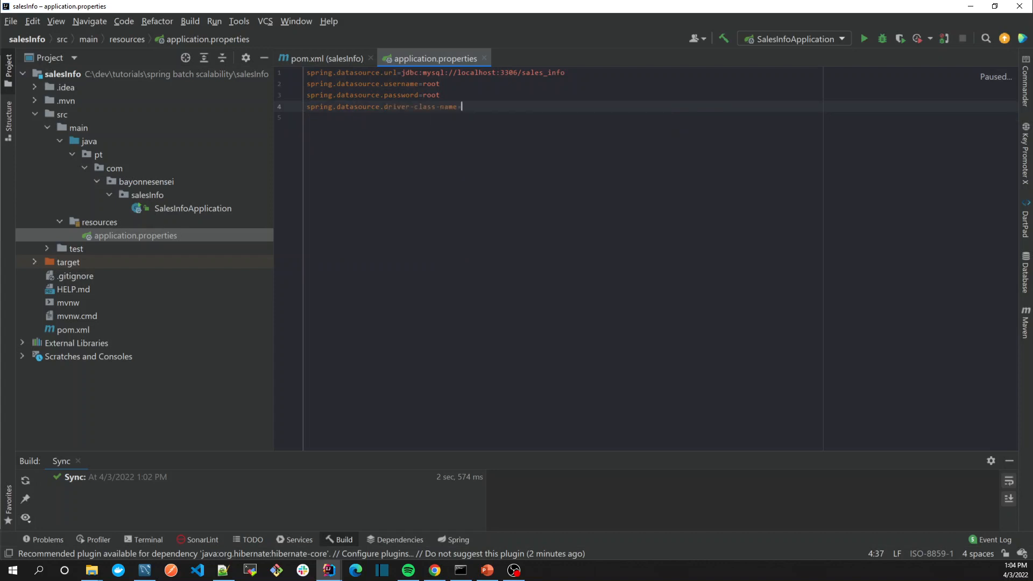
pyautogui.write('com')
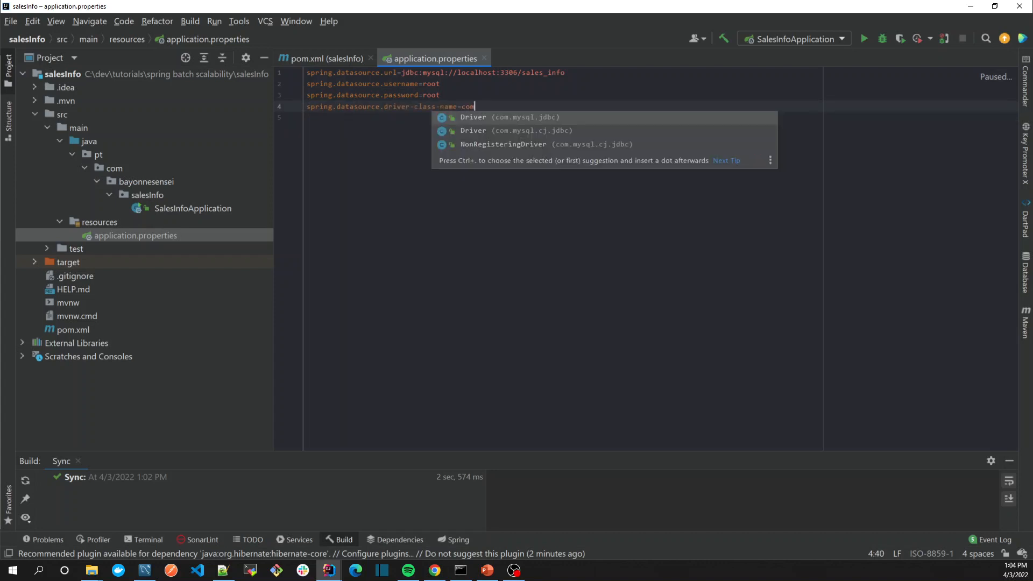
pyautogui.write('.')
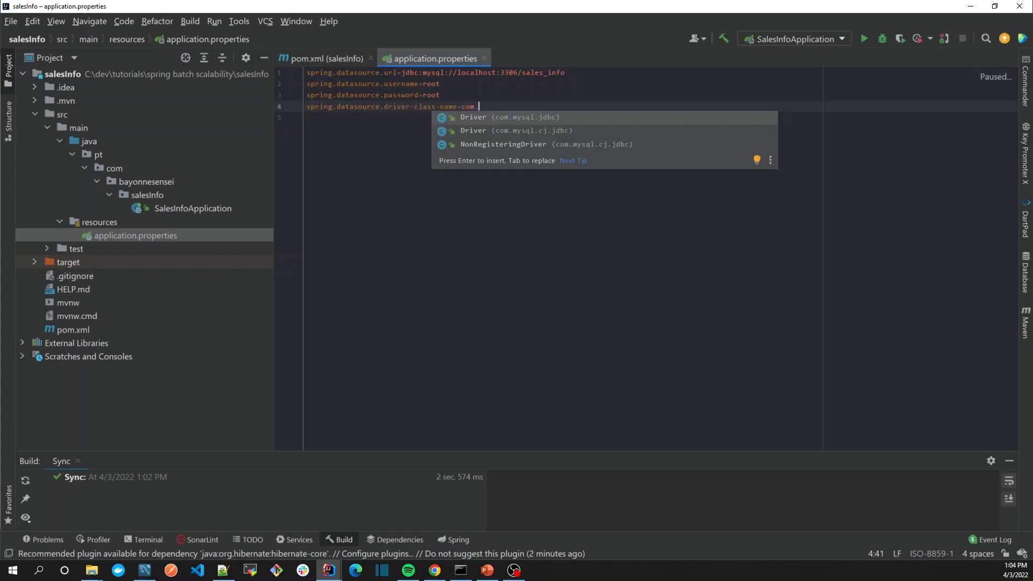
pyautogui.write('mysql.jdbc.Driver')
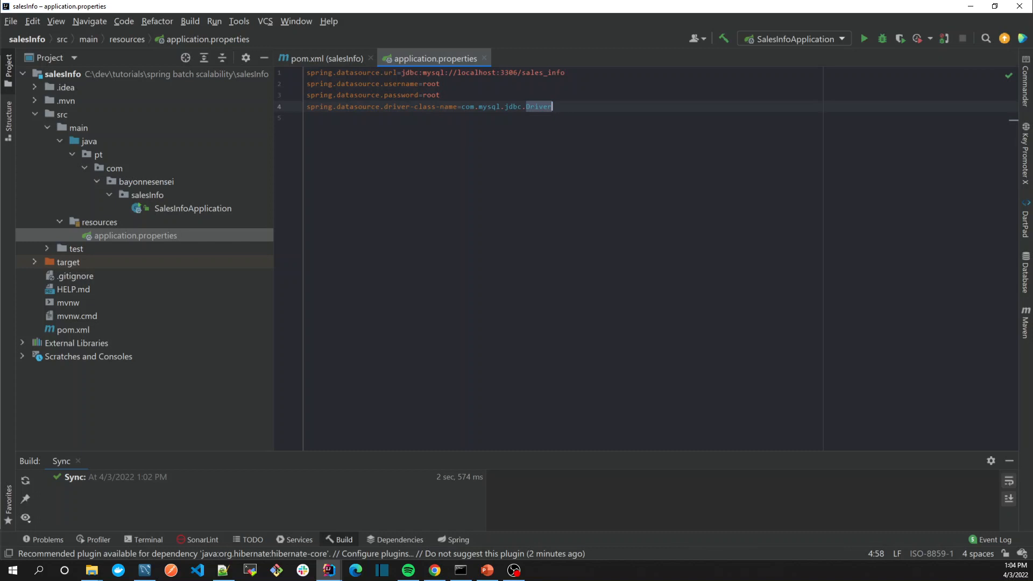
pyautogui.press('Enter')
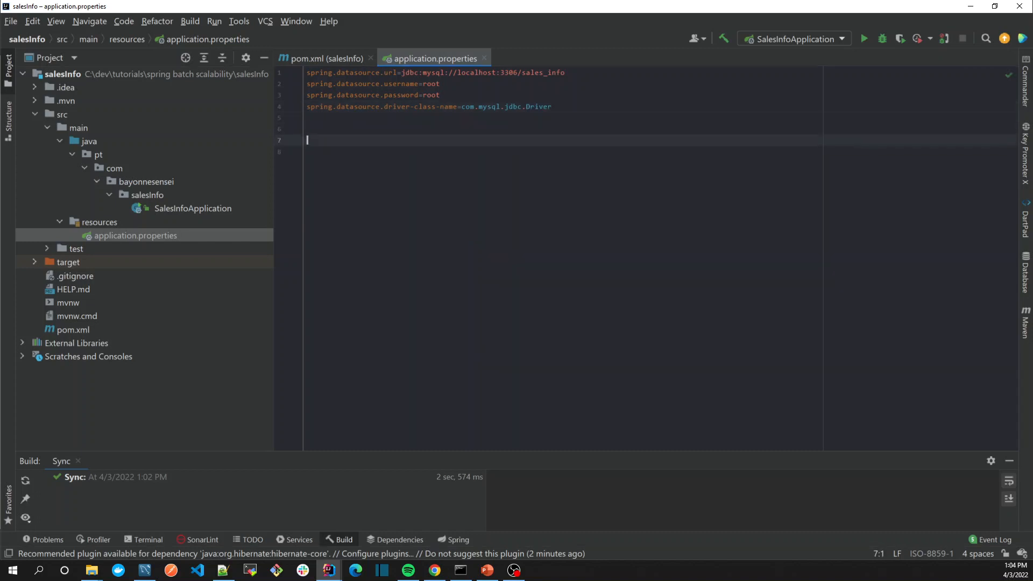
# Add spring.jpa.hibernate.ddl-auto=create, briefly checking the PowerPoint slides
pyautogui.write('spring.jpa')
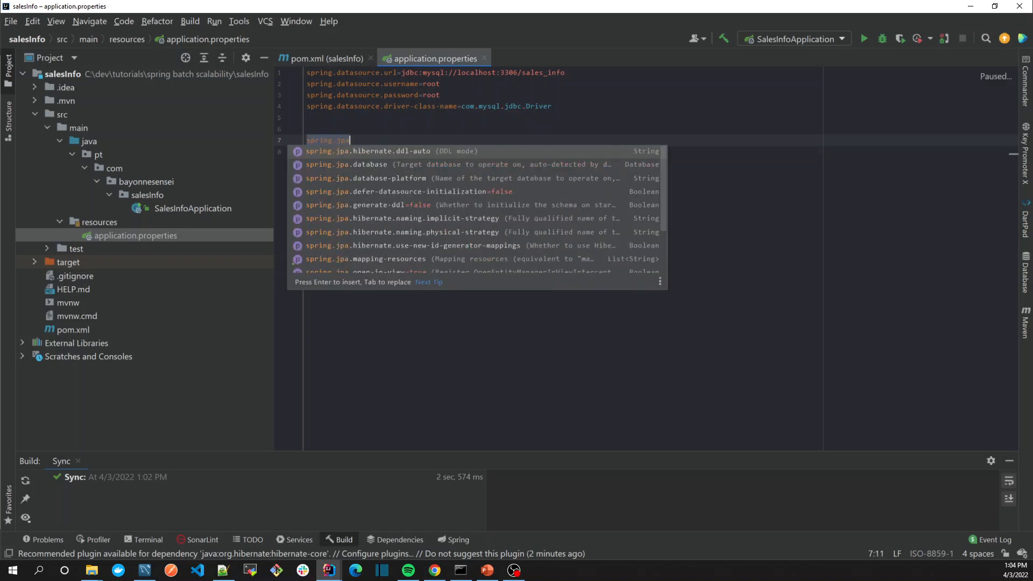
pyautogui.write('hibernate.ddl-auto=create')
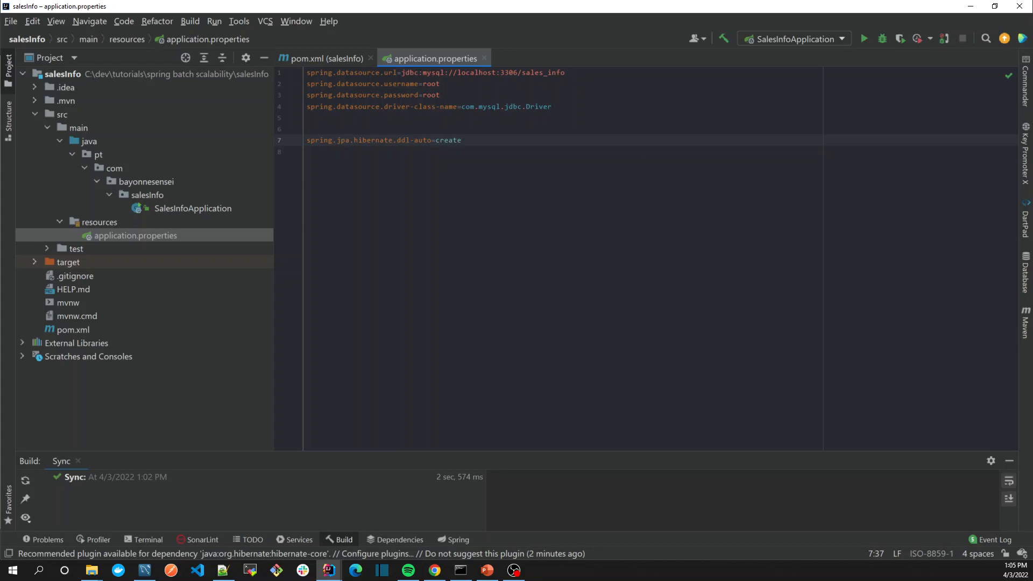
pyautogui.click(486, 570)
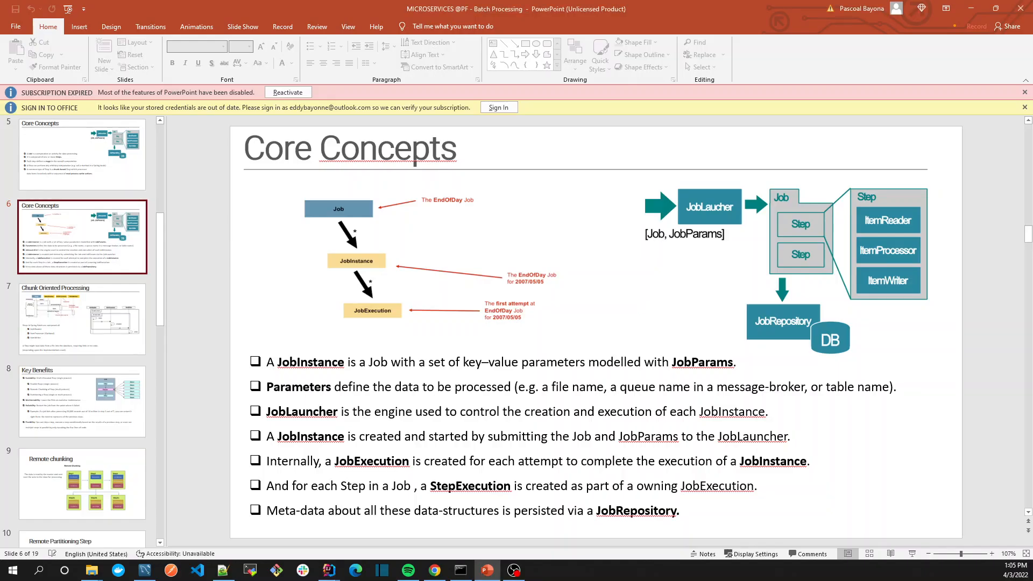
pyautogui.click(328, 570)
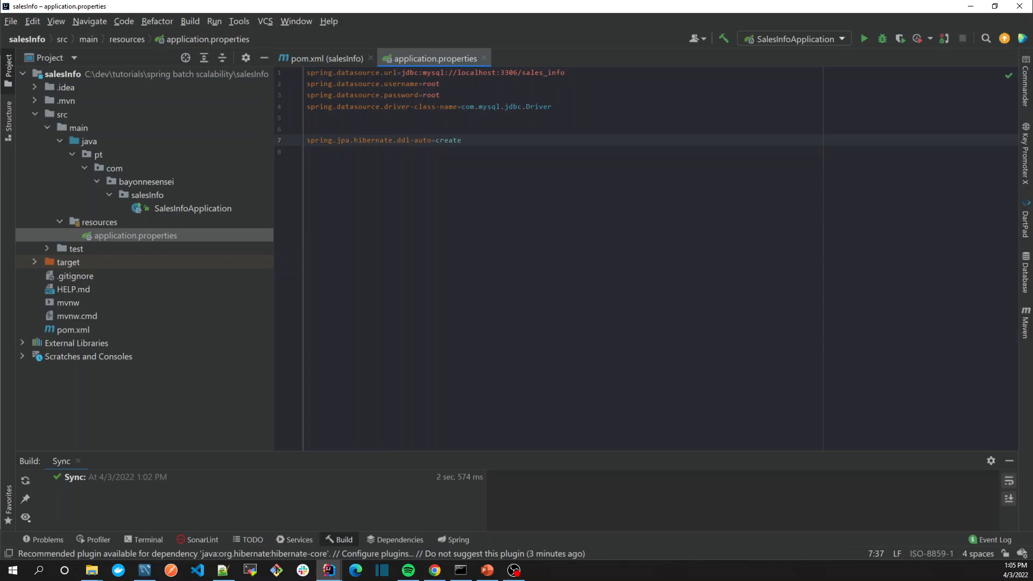